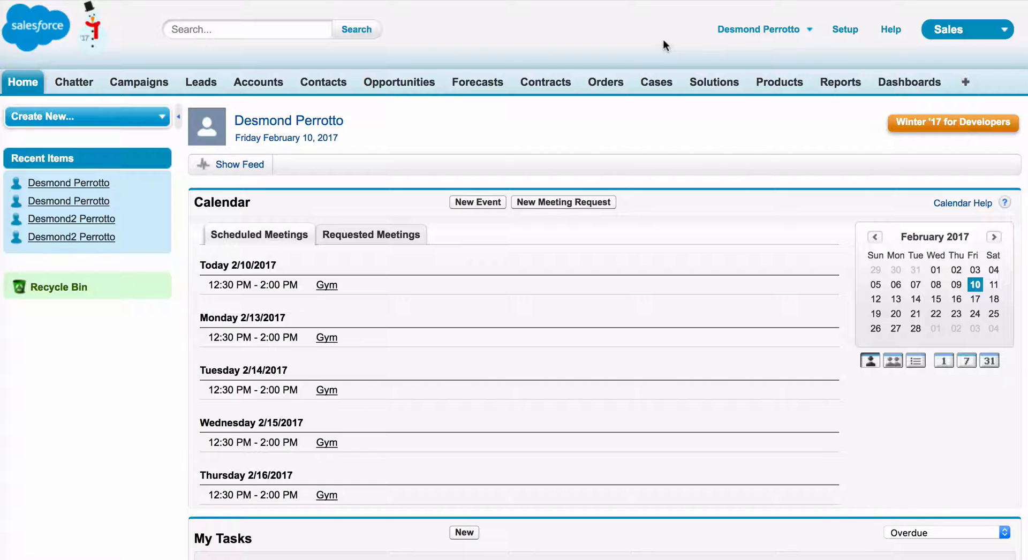
{"action": "mouse_move", "coordinate": [845, 36]}
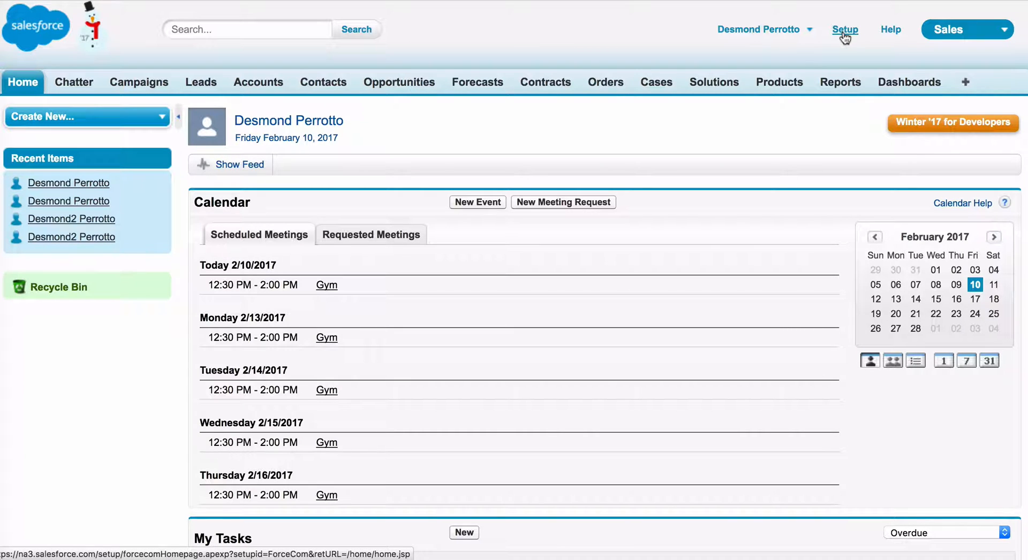
Go to Setup > Develop > Apex Classes and start a new scheduled Apex job.
{"action": "left_click", "coordinate": [845, 29]}
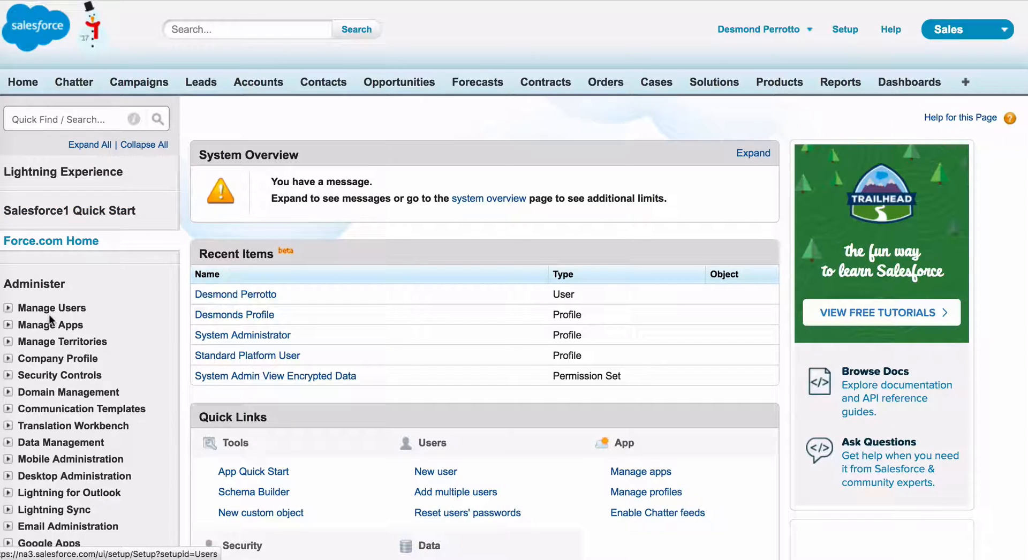
{"action": "scroll", "scroll_direction": "down", "scroll_amount": 3}
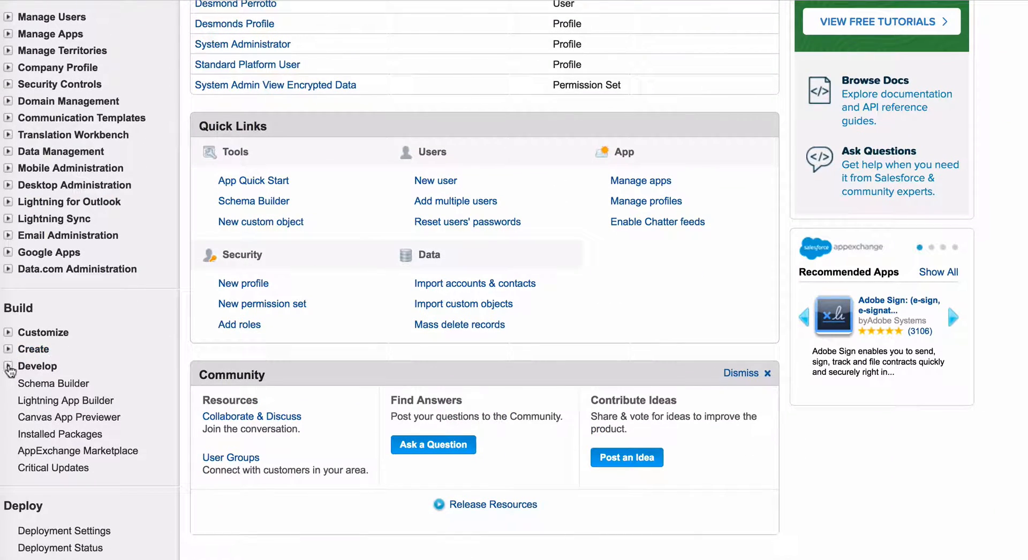
{"action": "left_click", "coordinate": [38, 366]}
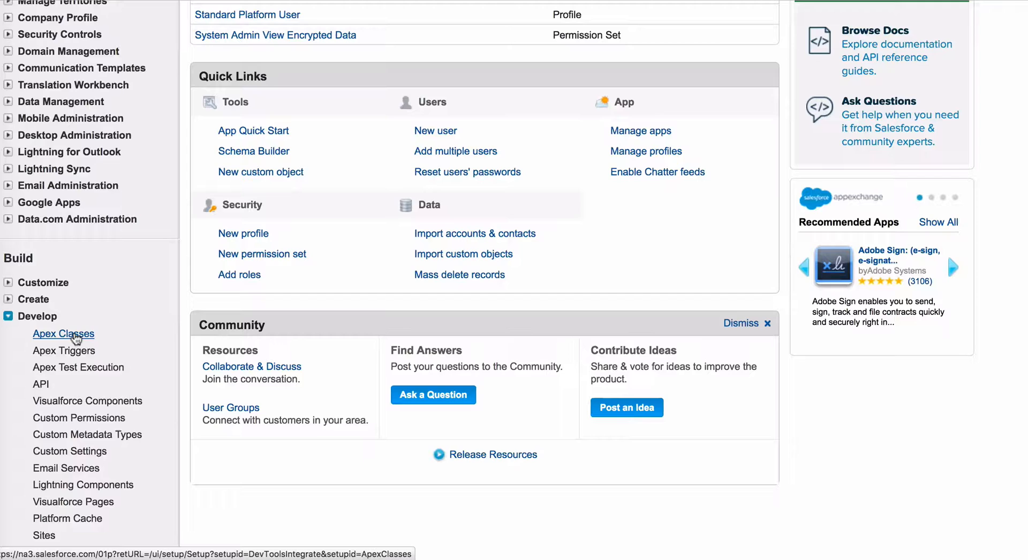
{"action": "left_click", "coordinate": [63, 334]}
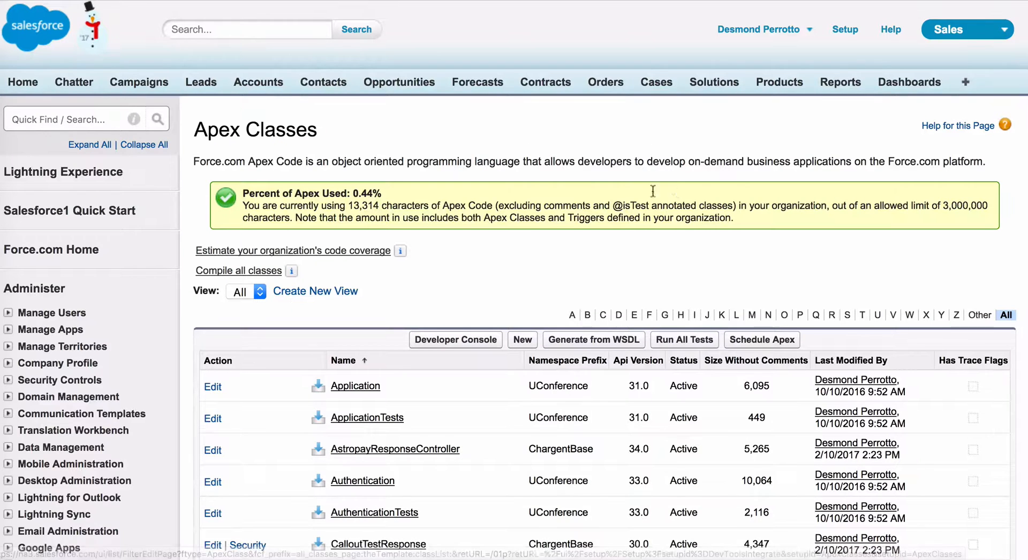
{"action": "scroll", "scroll_direction": "down", "scroll_amount": 3}
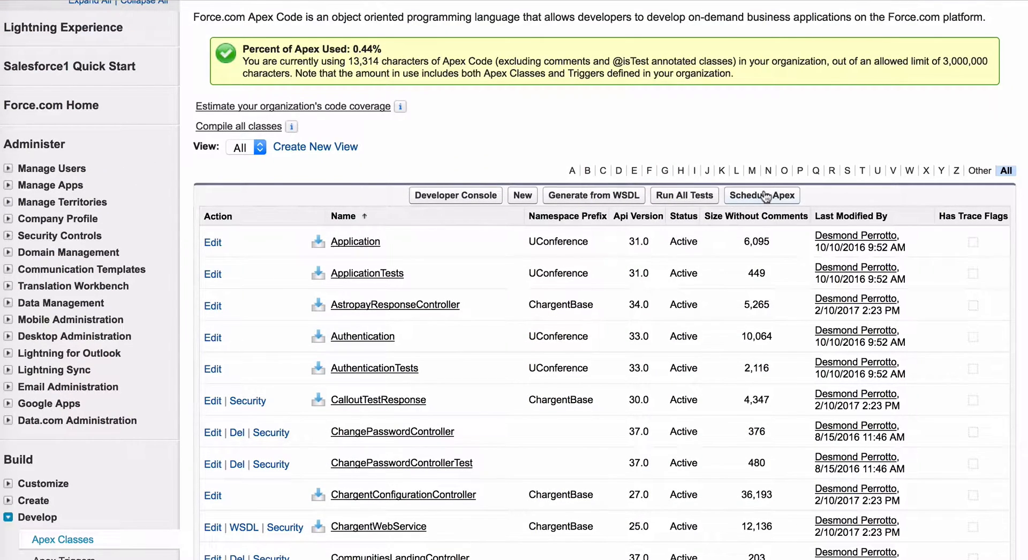
{"action": "left_click", "coordinate": [762, 195]}
{"action": "type", "text": "Chargent Recurring"}
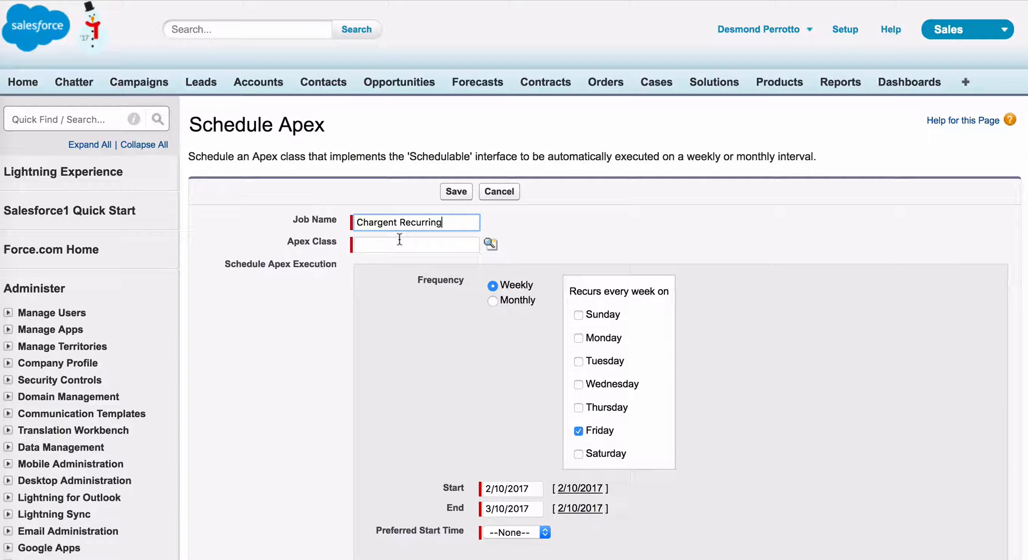
{"action": "mouse_move", "coordinate": [491, 247]}
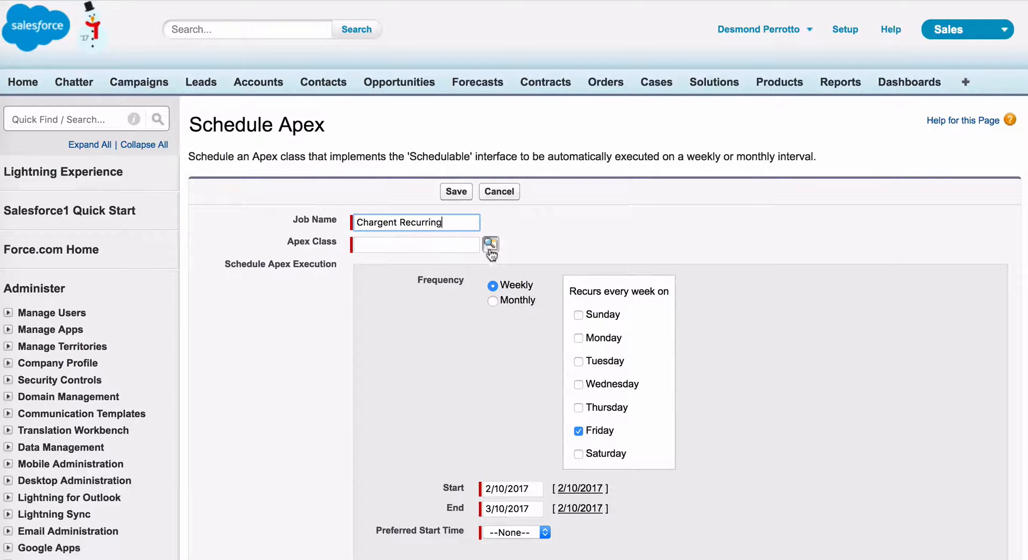
Look up and select sheduledBatchProcessing as the job's Apex class.
{"action": "left_click", "coordinate": [490, 246]}
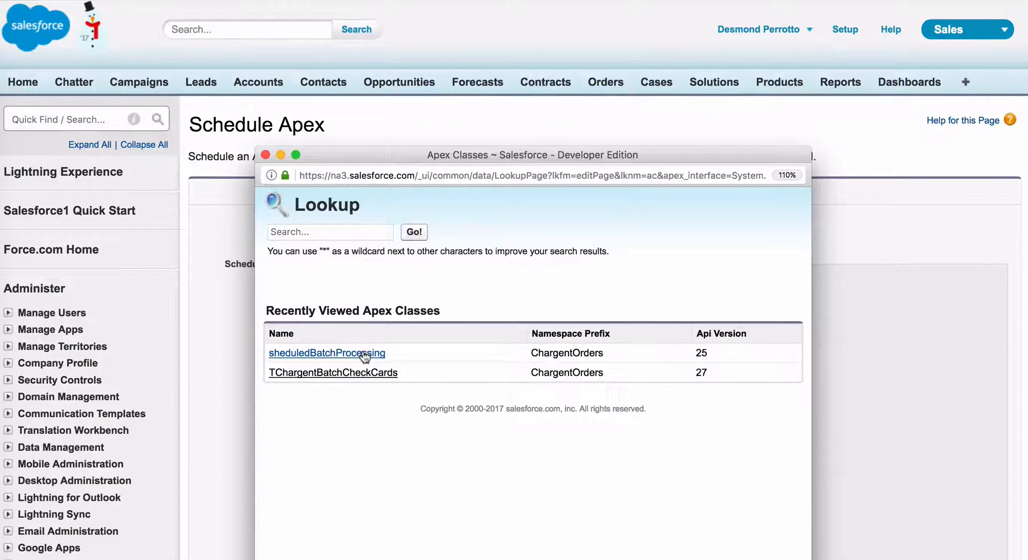
{"action": "left_click", "coordinate": [327, 353]}
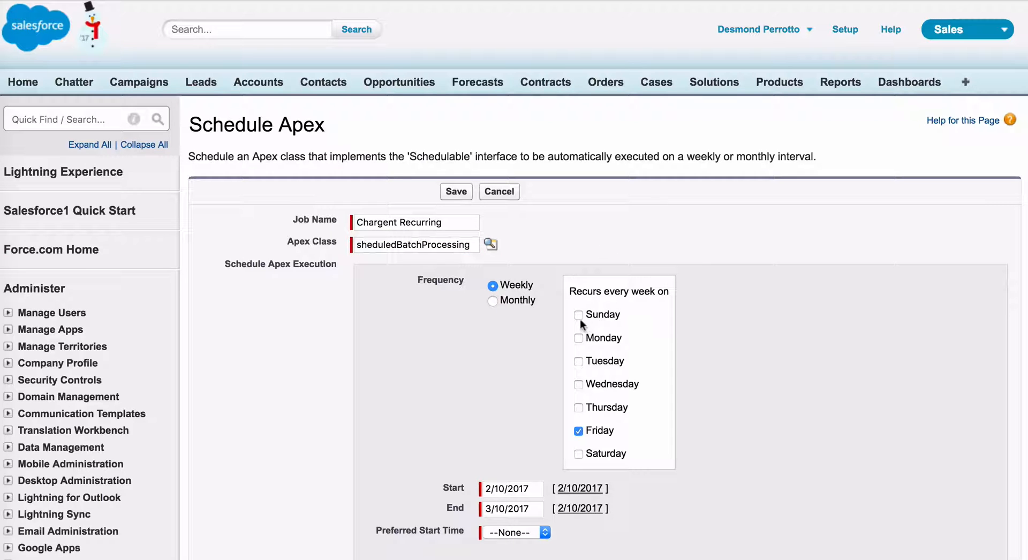
Check all weekdays for recurrence and set the end date to 3/10/2050.
{"action": "left_click", "coordinate": [578, 361]}
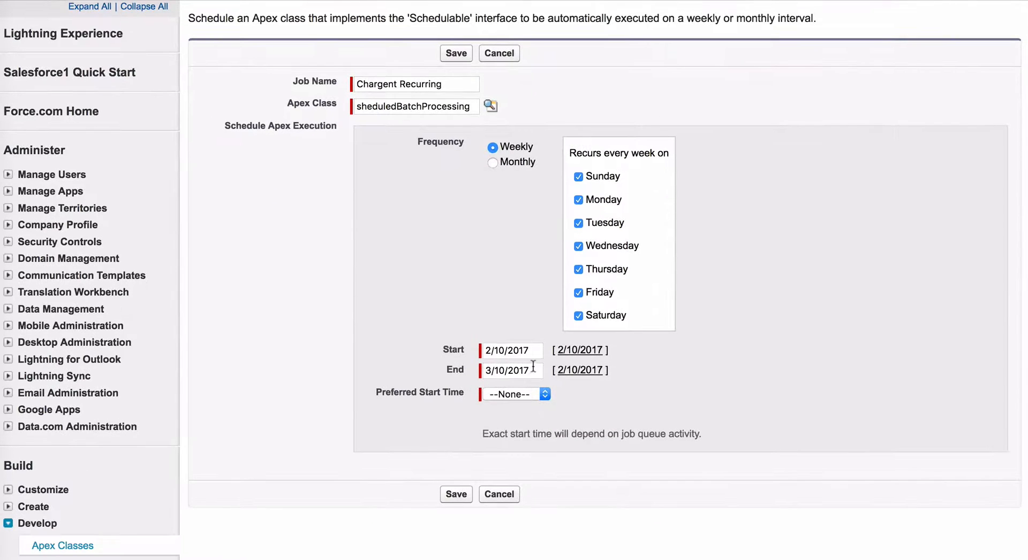
{"action": "left_click", "coordinate": [511, 371]}
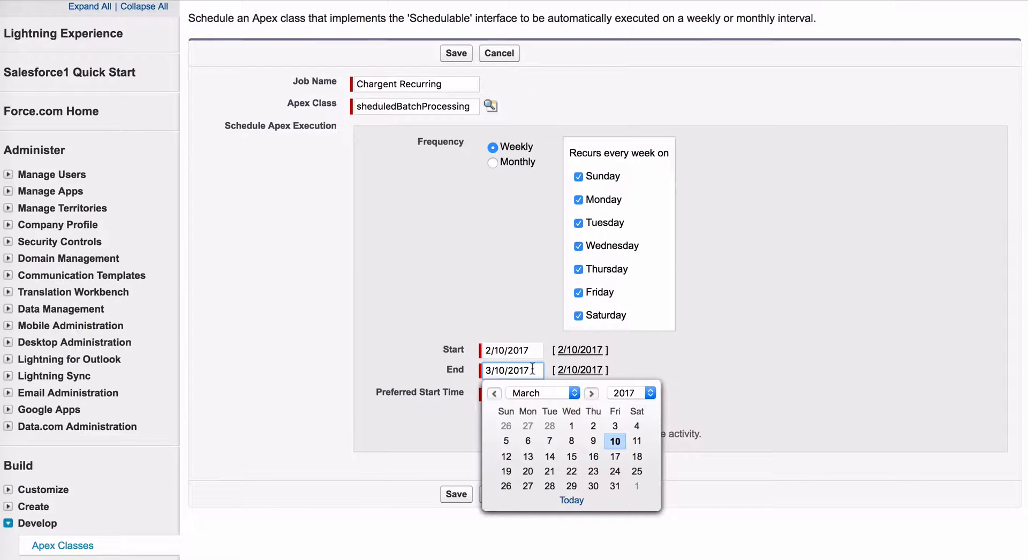
{"action": "type", "text": "3/10/20"}
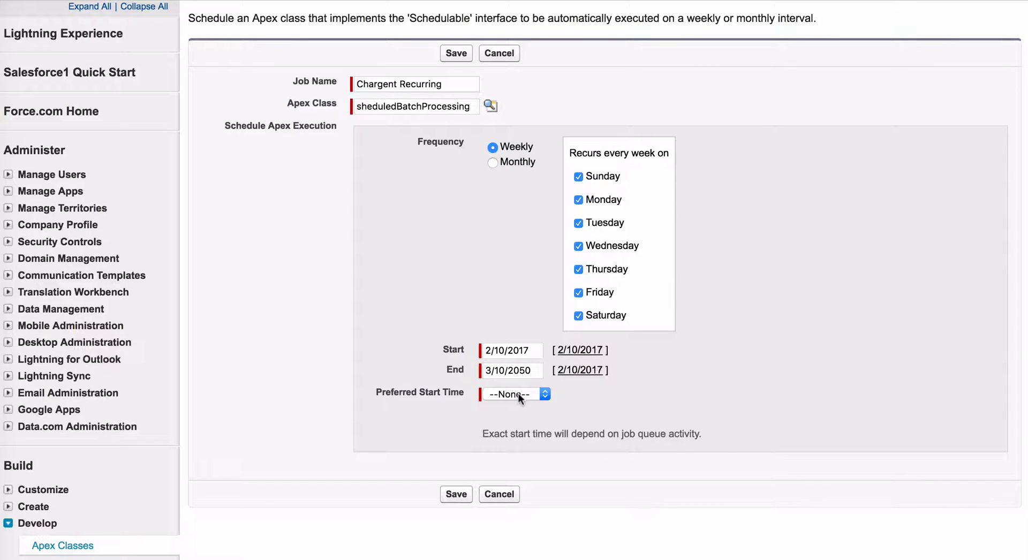
Choose 3:00 AM as the preferred start time and save the scheduled job.
{"action": "left_click", "coordinate": [515, 395]}
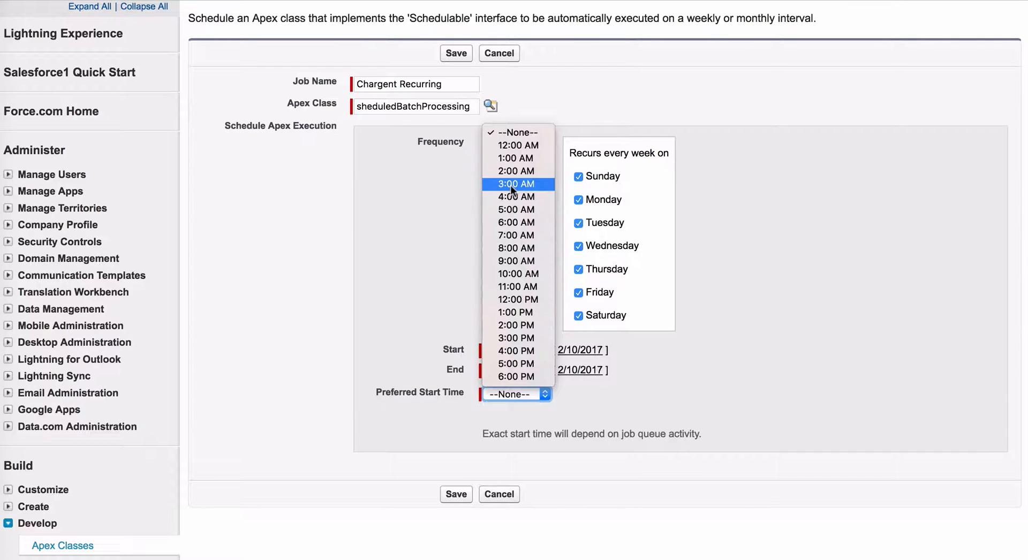
{"action": "left_click", "coordinate": [517, 183]}
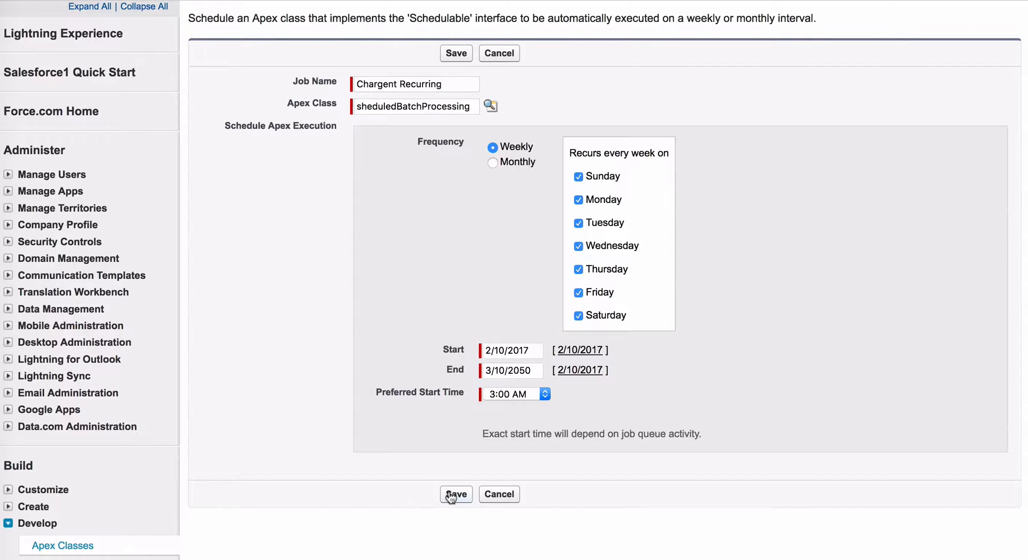
{"action": "left_click", "coordinate": [455, 494]}
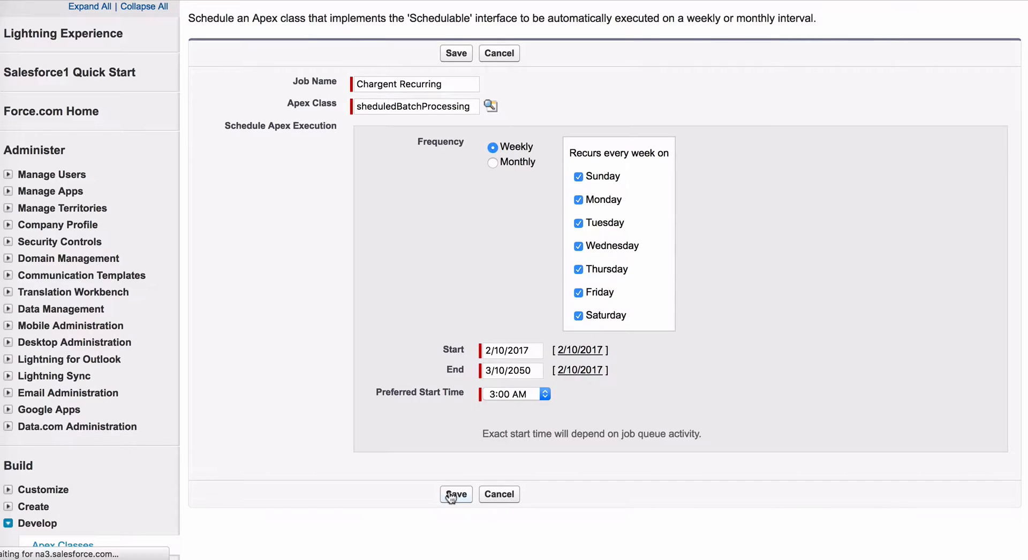